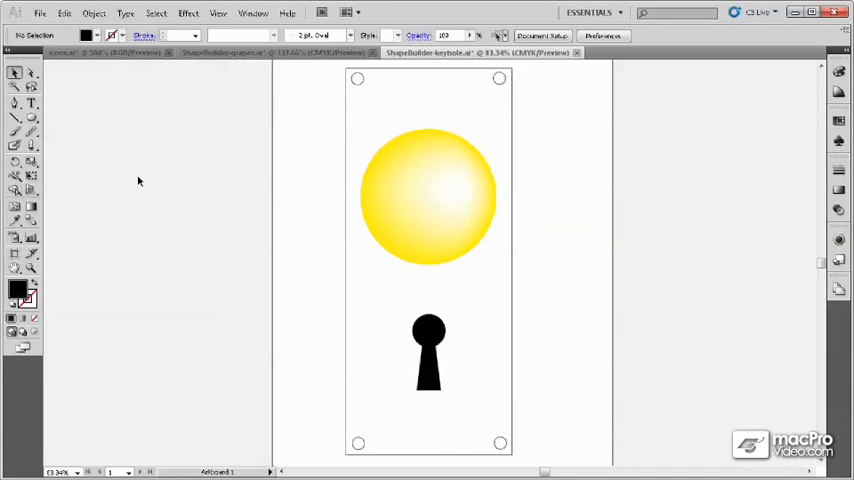
# - Select both the round top and tapered bottom paths of the keyhole together
pyautogui.click(428, 350)
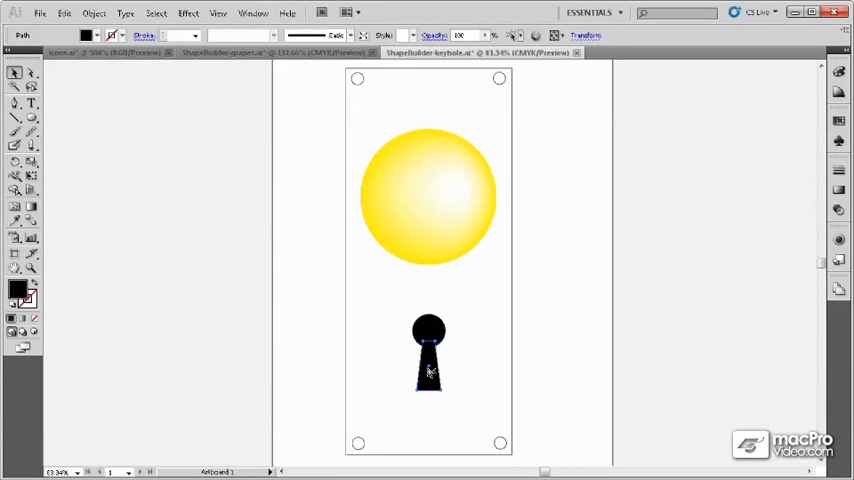
pyautogui.click(428, 356)
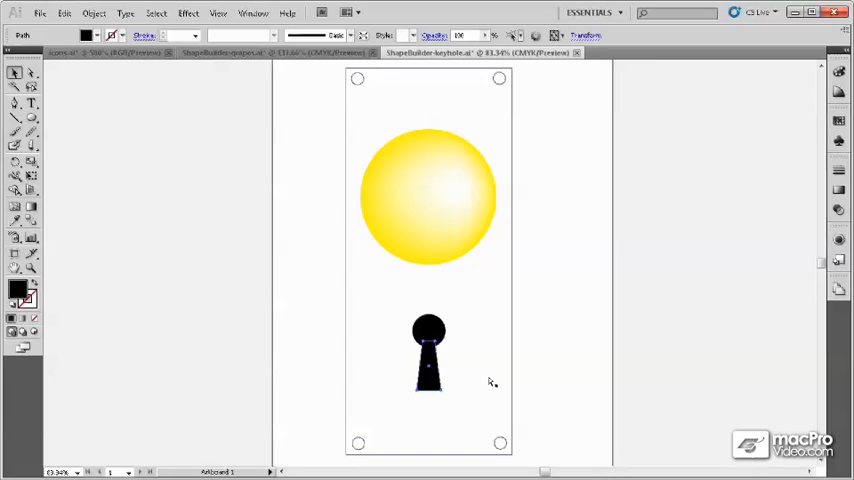
pyautogui.click(428, 360)
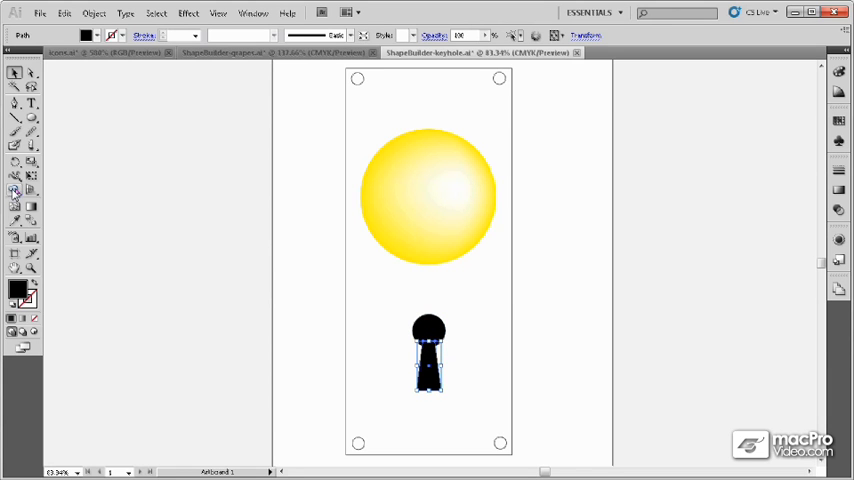
pyautogui.moveTo(16, 192)
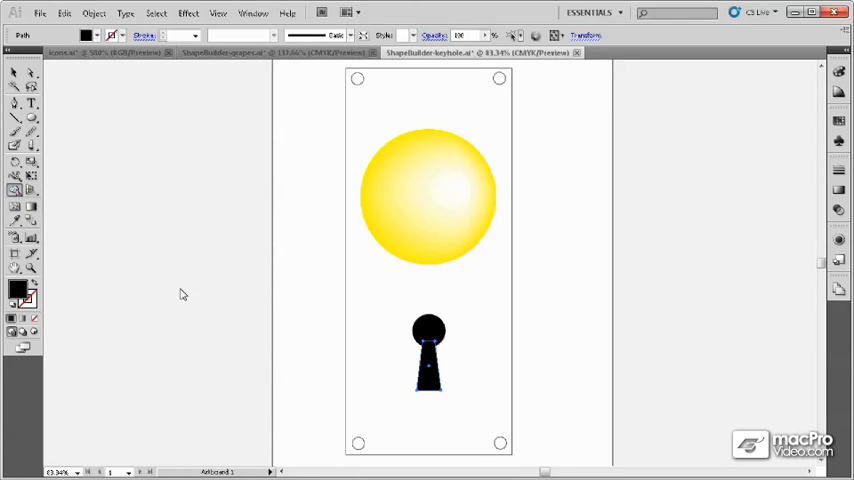
pyautogui.moveTo(188, 328)
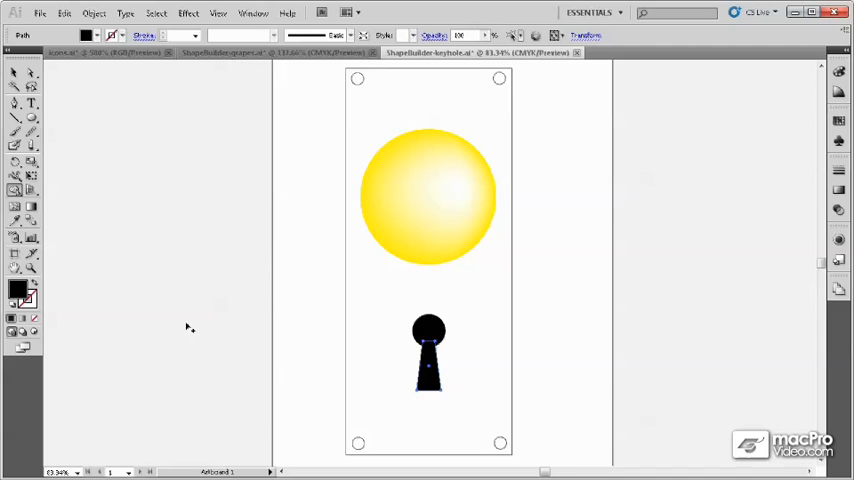
pyautogui.moveTo(296, 344)
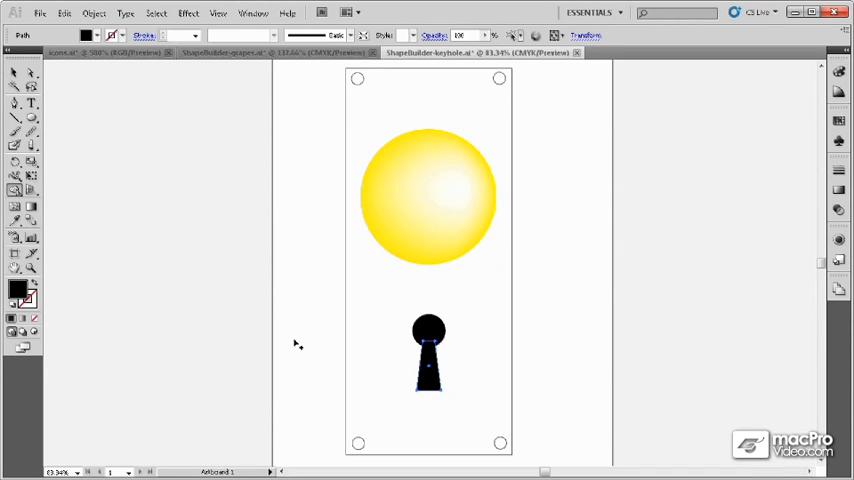
pyautogui.moveTo(302, 348)
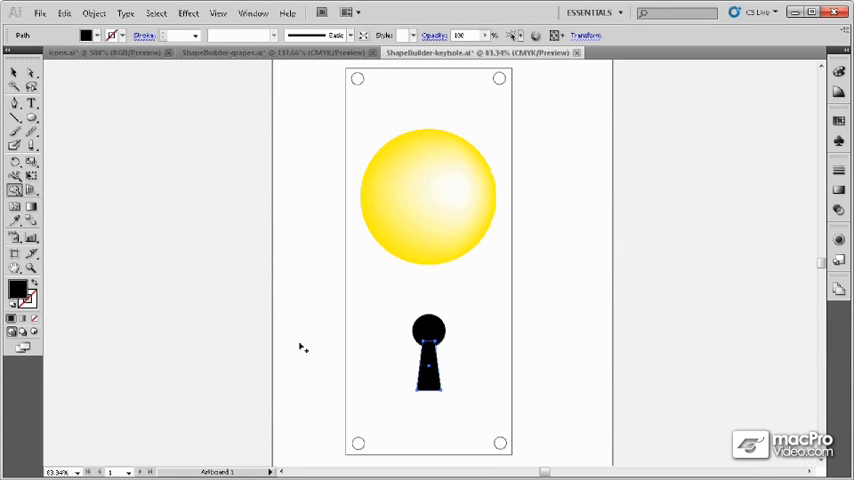
pyautogui.moveTo(336, 356)
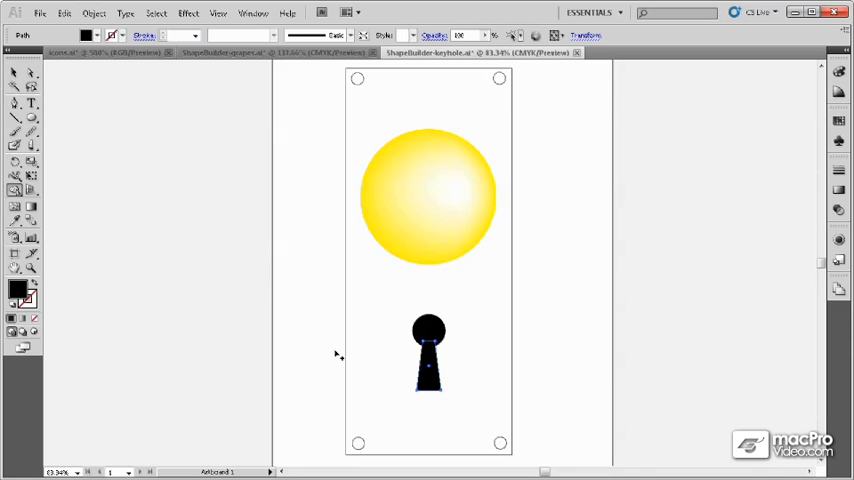
pyautogui.moveTo(478, 346)
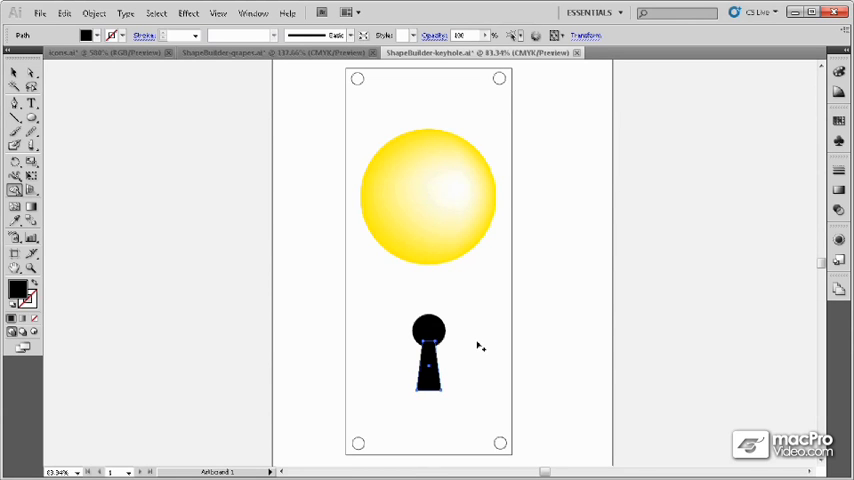
pyautogui.moveTo(436, 338)
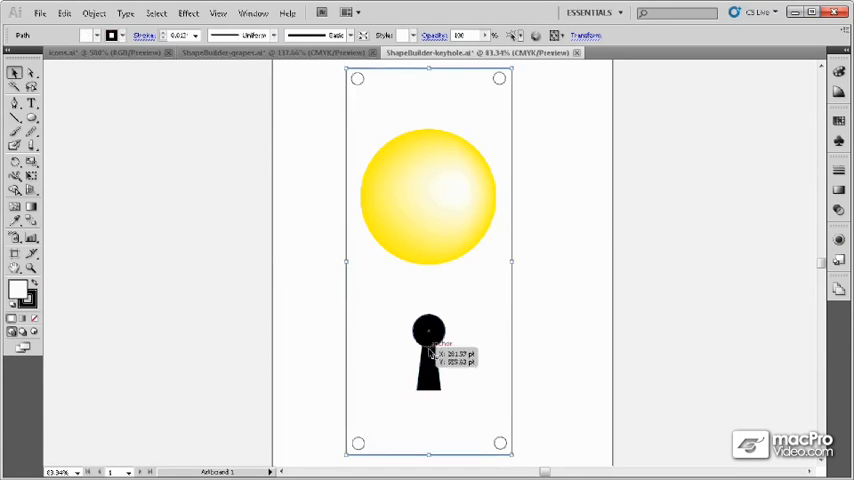
pyautogui.click(428, 350)
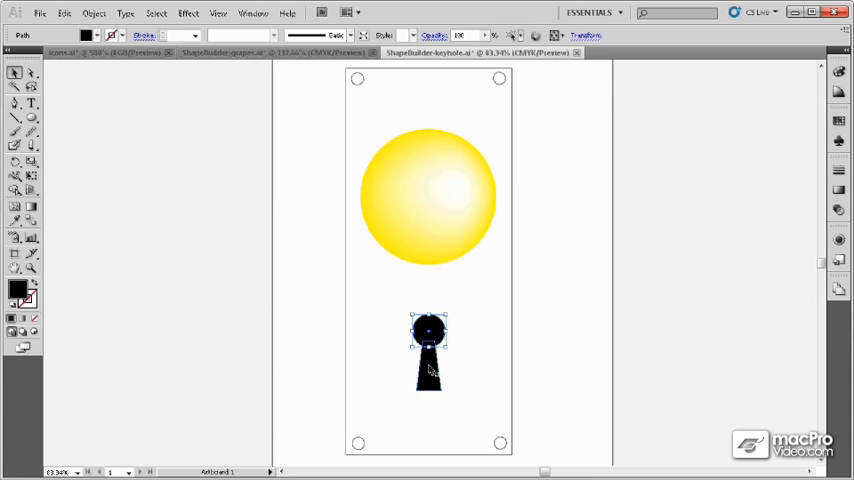
pyautogui.moveTo(430, 378)
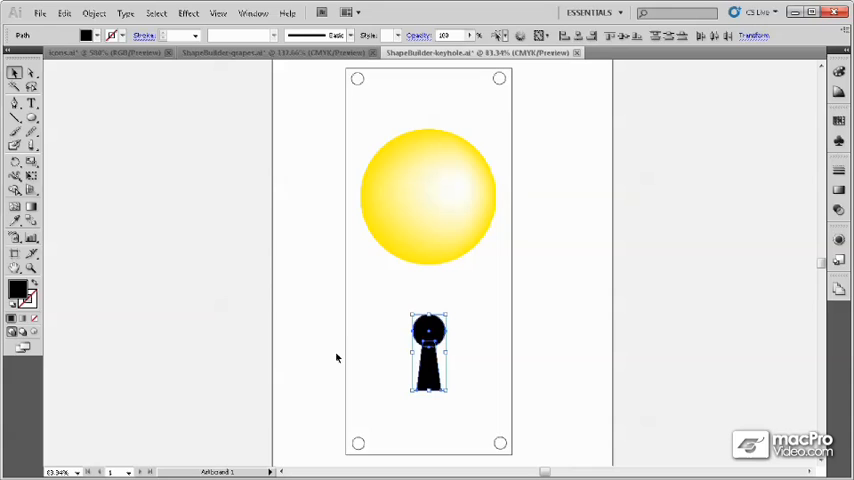
pyautogui.moveTo(136, 276)
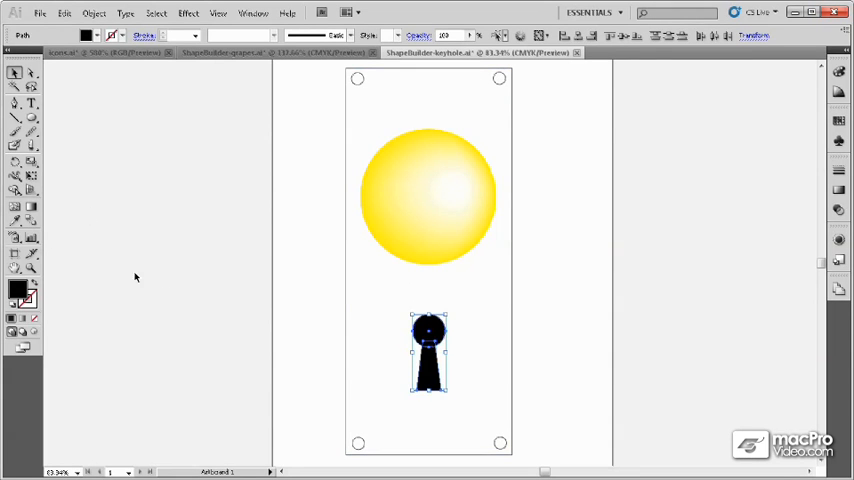
pyautogui.moveTo(76, 222)
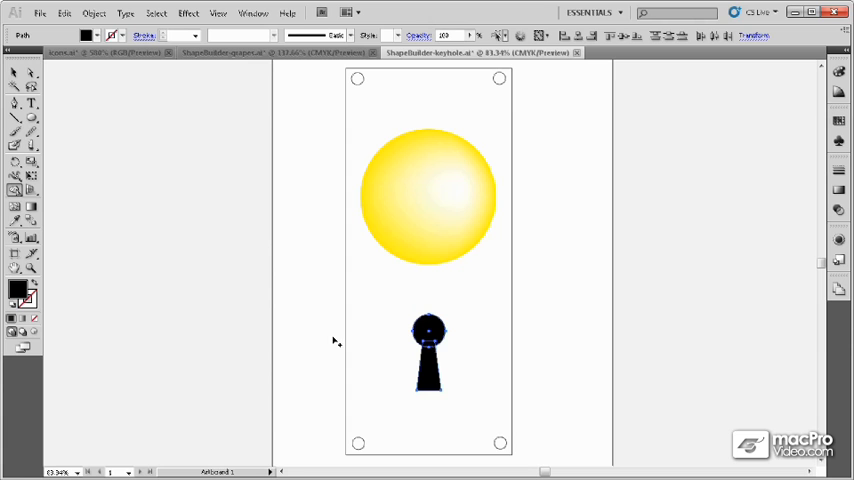
pyautogui.moveTo(380, 360)
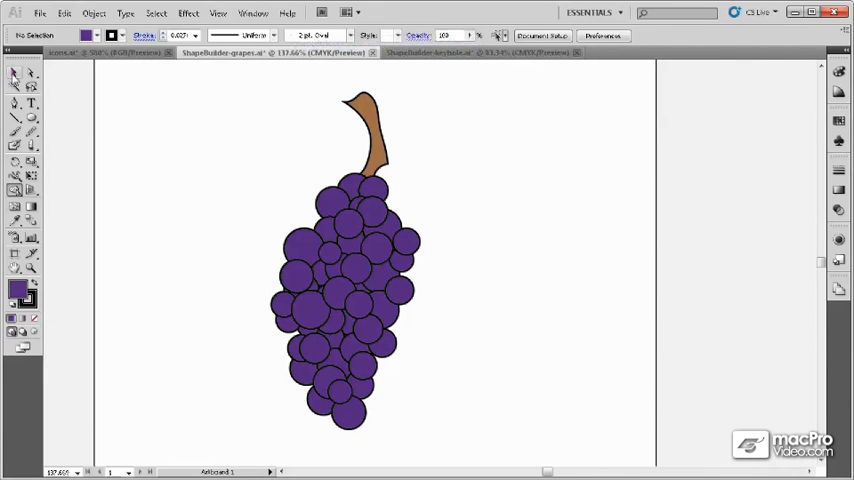
# - Marquee-select all the grape circles and switch to the Shape Builder tool
pyautogui.moveTo(270, 176); pyautogui.dragTo(408, 350)
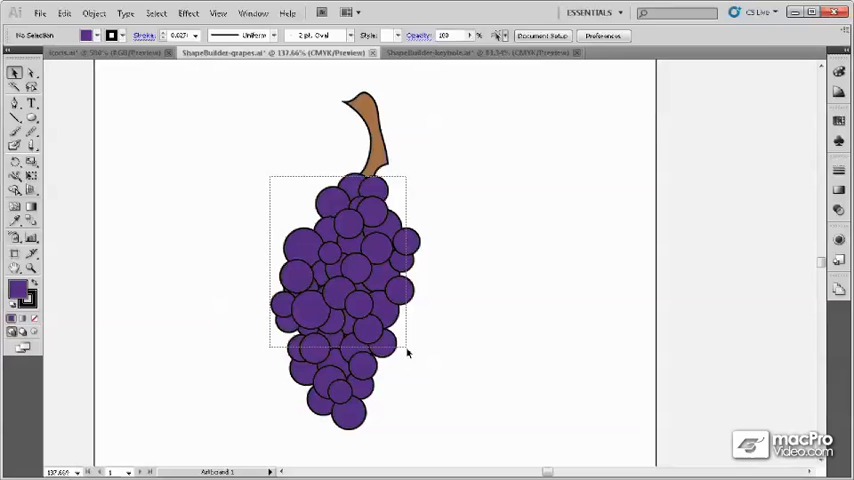
pyautogui.click(368, 140)
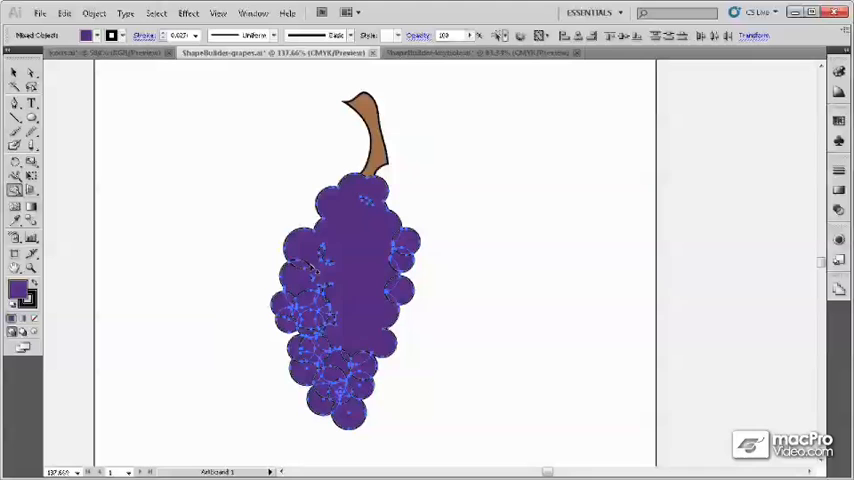
# - Merge the overlapping grape circles into one solid purple bunch shape
pyautogui.press('alt')
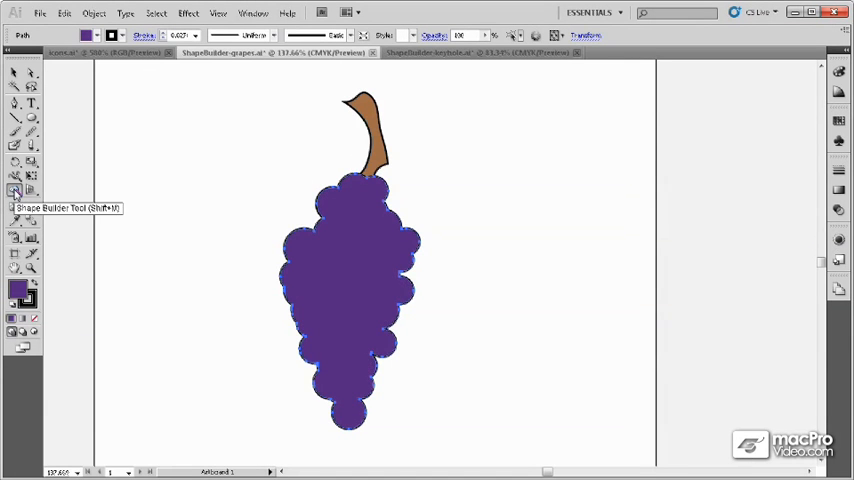
# - Enable gap detection with Gap Length Small in Shape Builder Tool Options and confirm
pyautogui.doubleClick(14, 190)
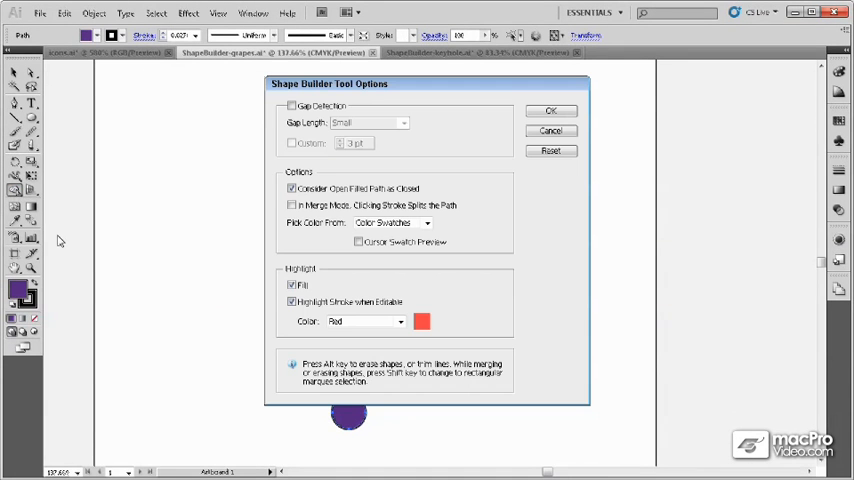
pyautogui.moveTo(14, 196)
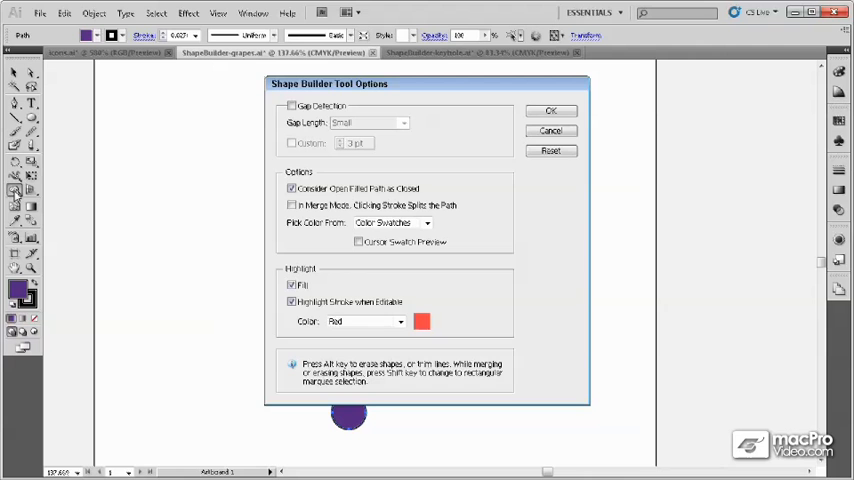
pyautogui.moveTo(454, 96)
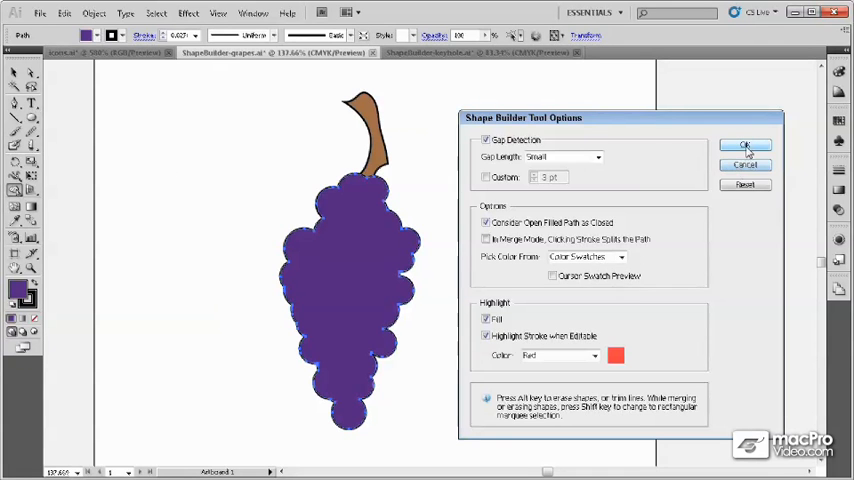
pyautogui.click(744, 144)
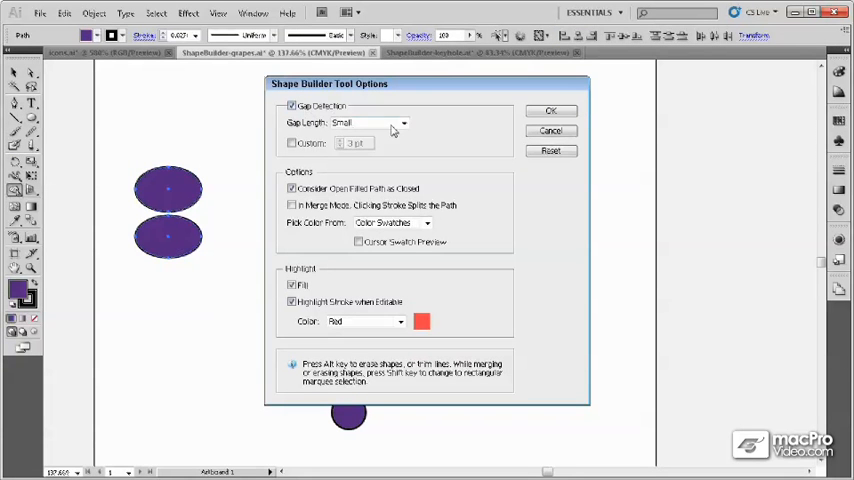
pyautogui.click(400, 122)
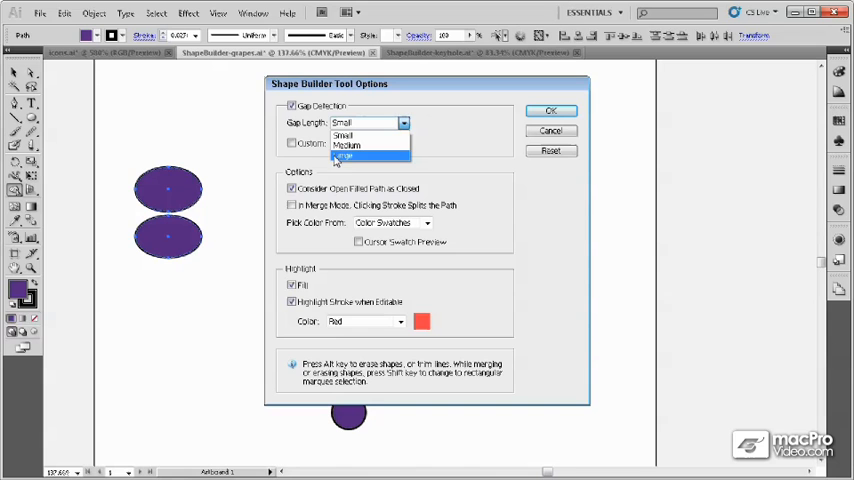
pyautogui.click(344, 136)
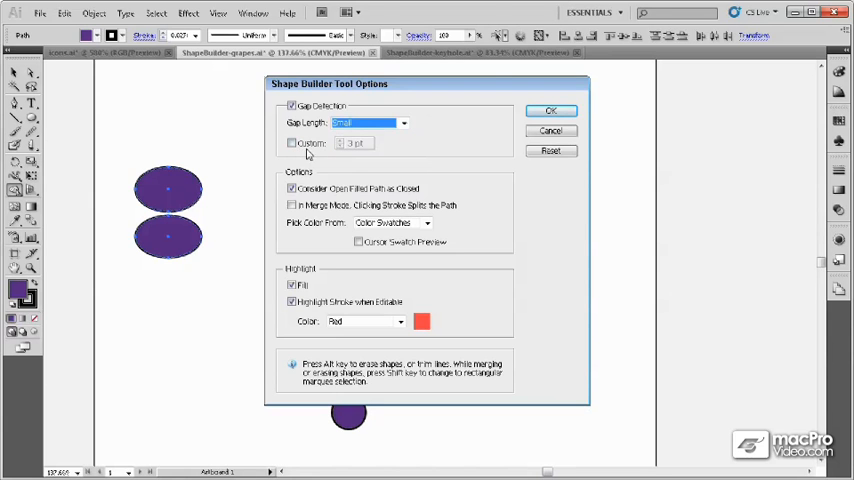
pyautogui.click(550, 110)
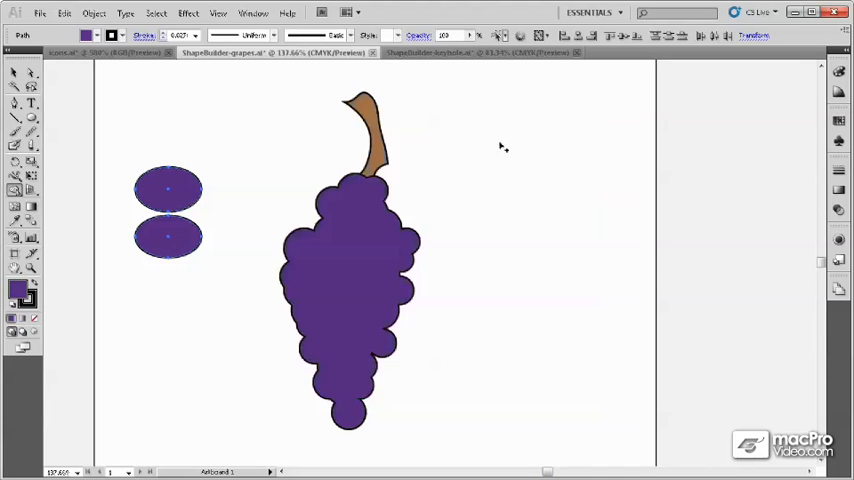
# - Reopen Shape Builder Tool Options with Gap Length set to Large
pyautogui.click(168, 232)
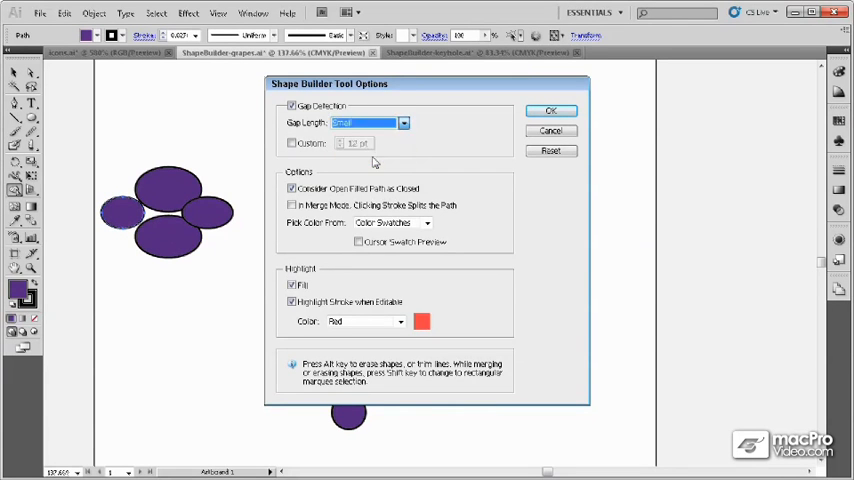
pyautogui.click(552, 110)
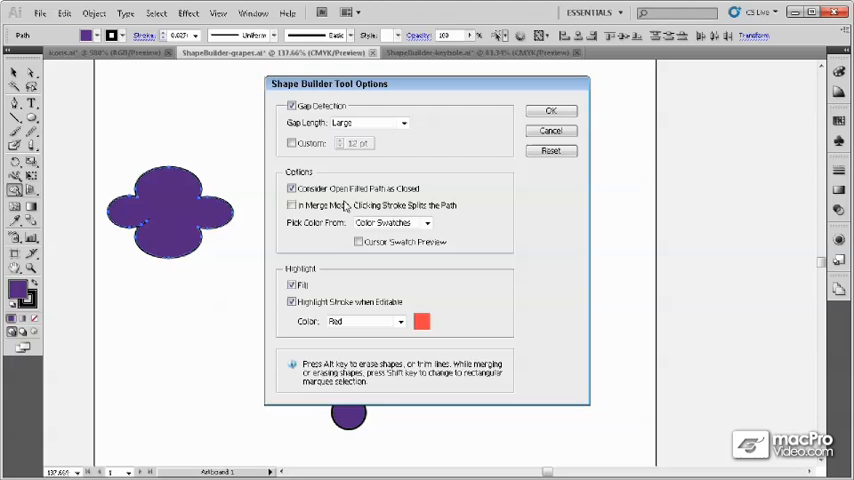
pyautogui.moveTo(422, 192)
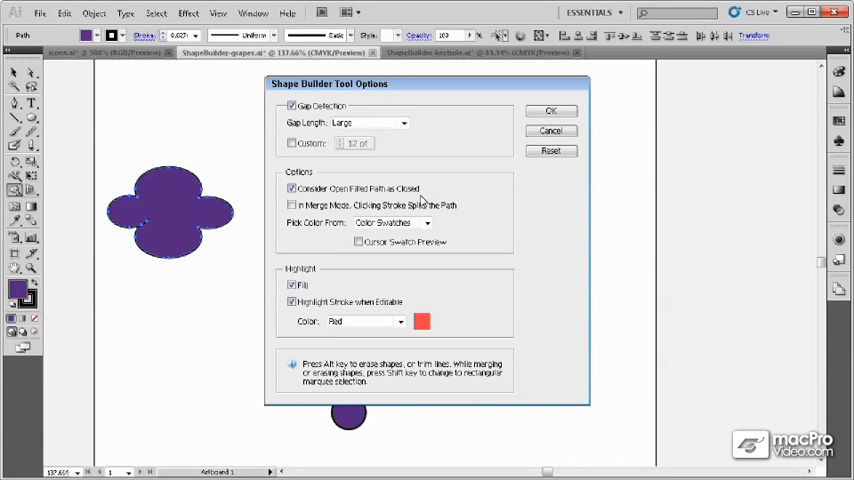
pyautogui.moveTo(370, 216)
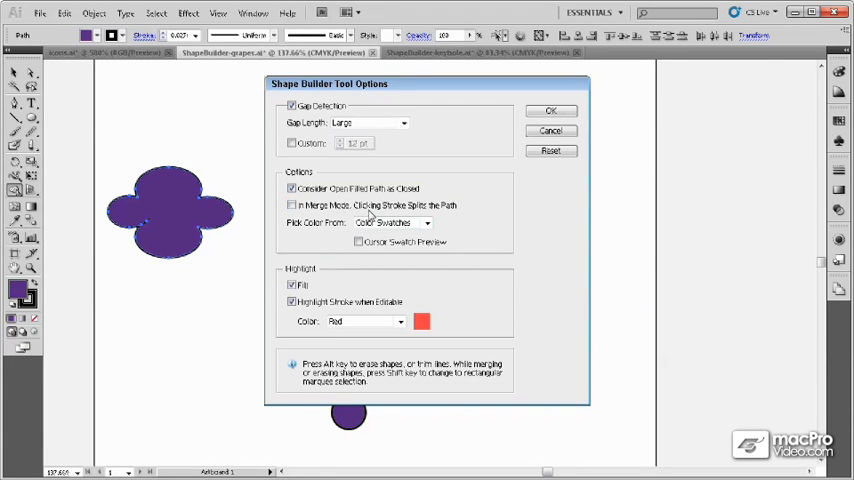
pyautogui.moveTo(444, 216)
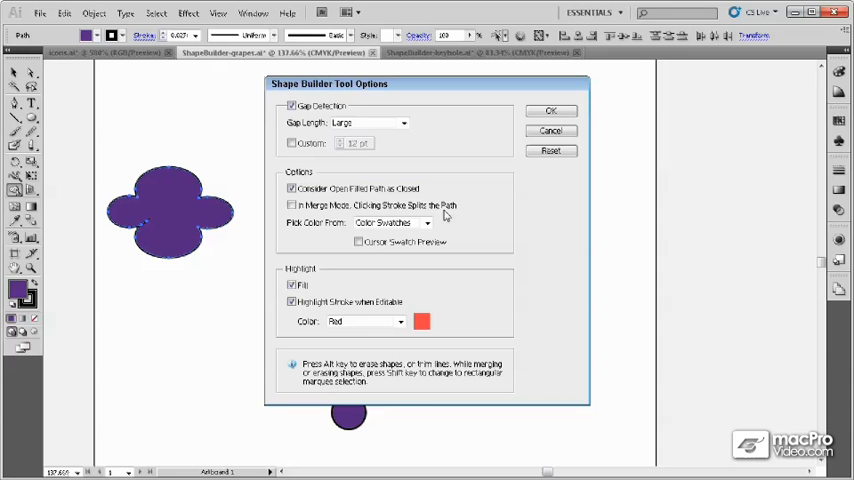
pyautogui.moveTo(310, 220)
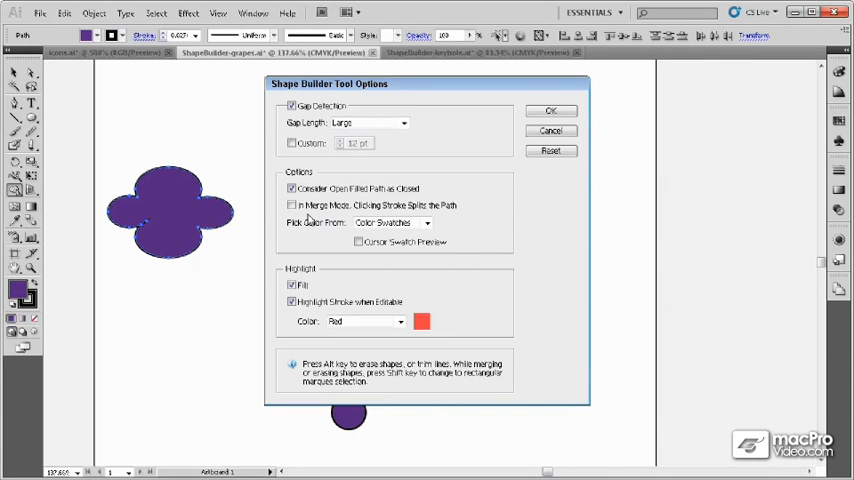
# - Close the options and select the three overlapping ovals right of the grapes
pyautogui.click(552, 110)
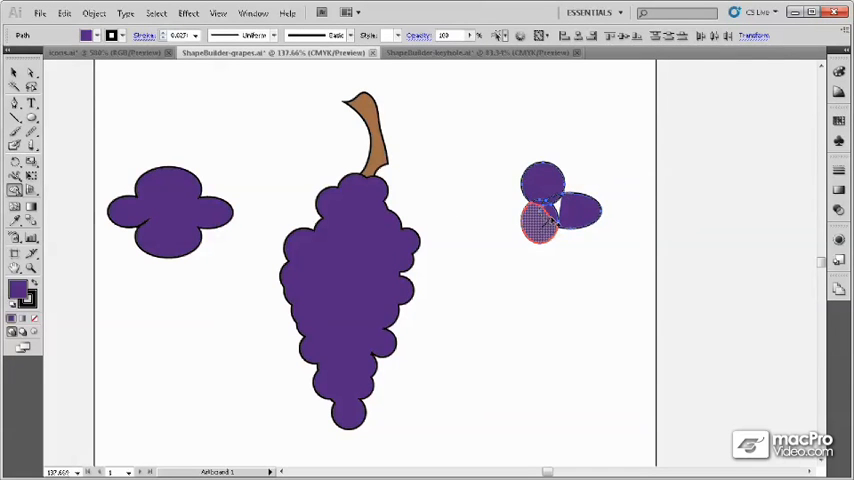
pyautogui.click(544, 180)
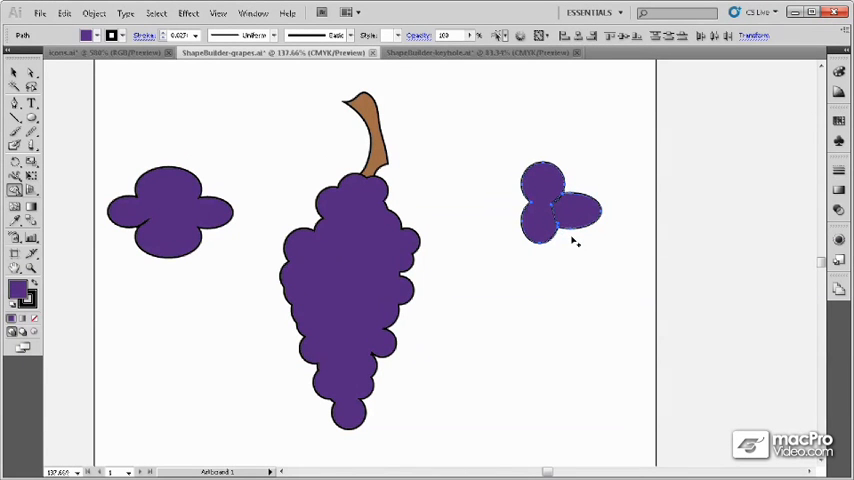
pyautogui.moveTo(452, 318); pyautogui.dragTo(494, 378)
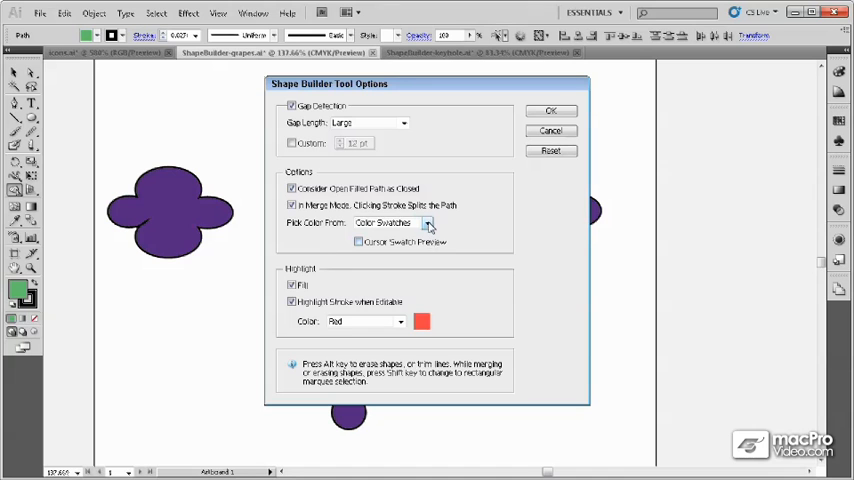
# - Set Pick Color From to Artwork in Shape Builder Tool Options and confirm
pyautogui.click(428, 222)
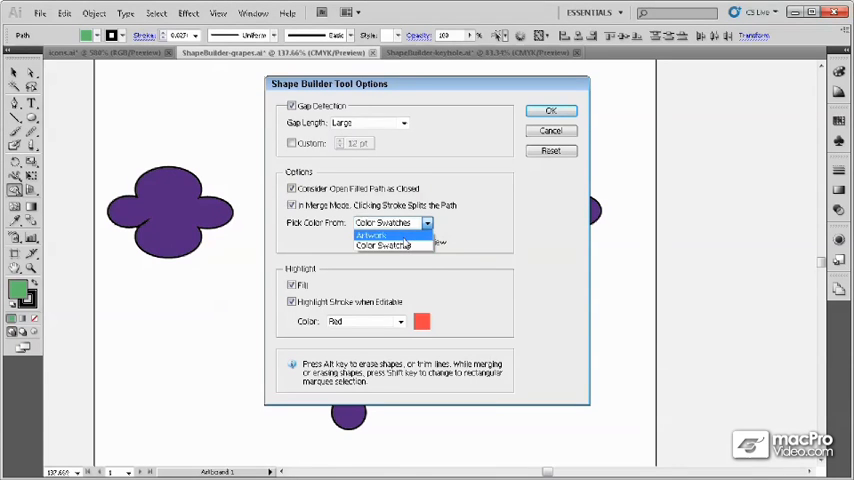
pyautogui.click(372, 236)
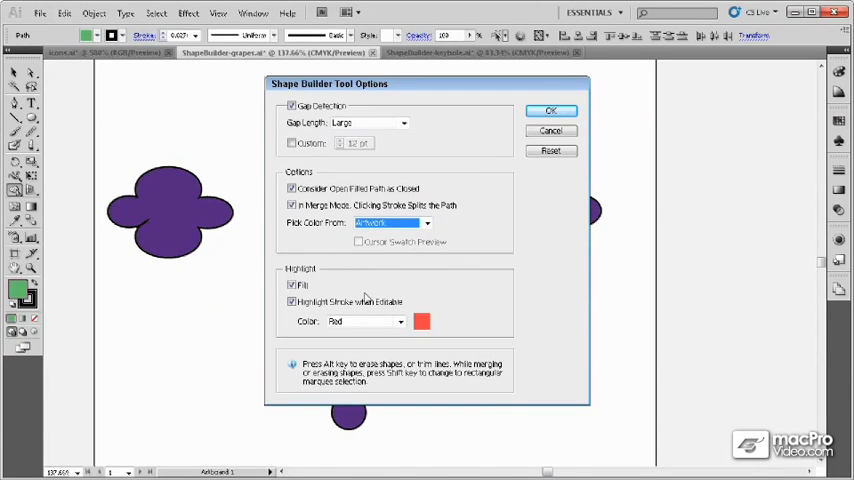
pyautogui.click(552, 110)
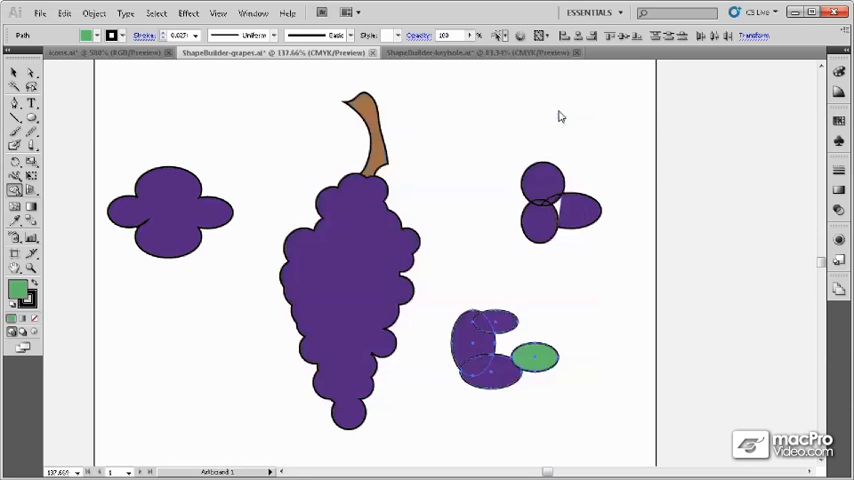
# - Merge the ovals below the grapes into a green shape with Shape Builder
pyautogui.click(536, 356)
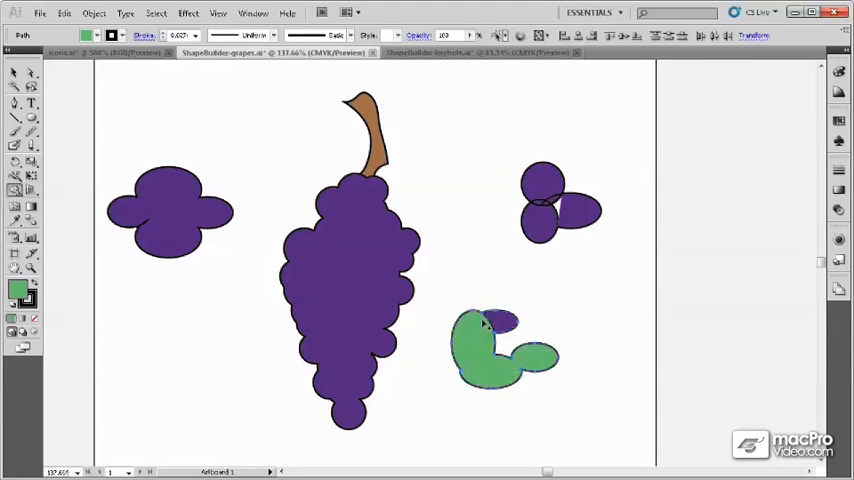
pyautogui.click(490, 344)
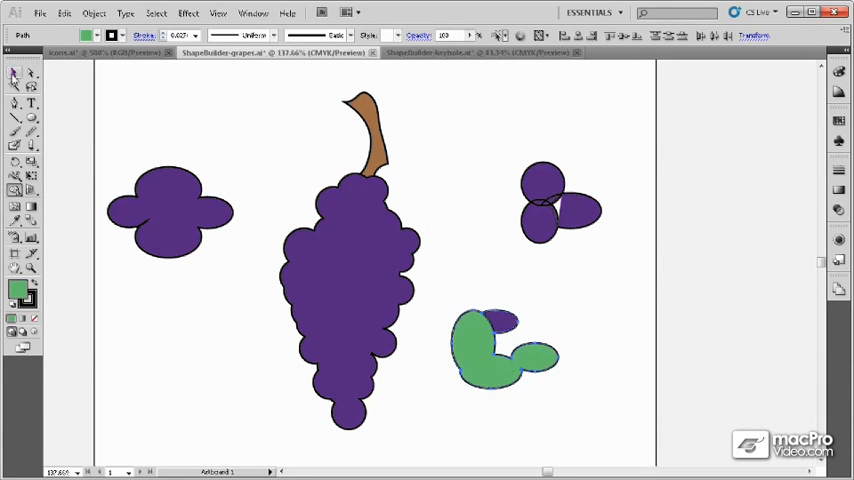
pyautogui.click(504, 350)
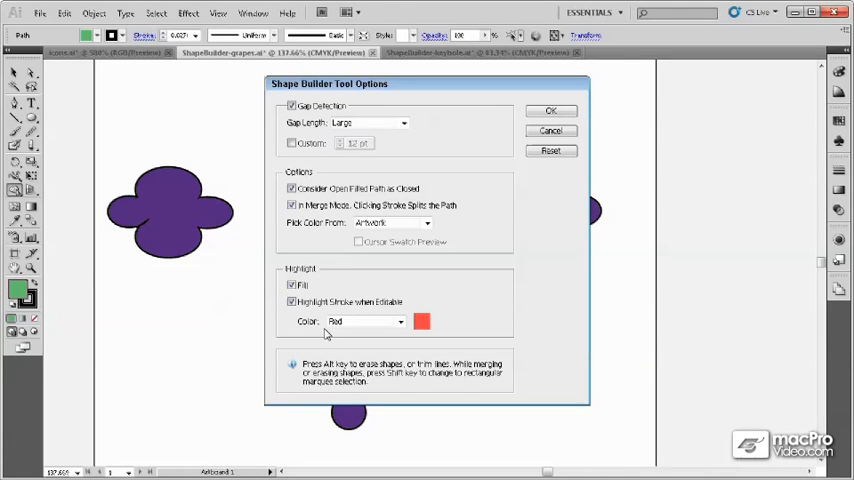
pyautogui.moveTo(372, 328)
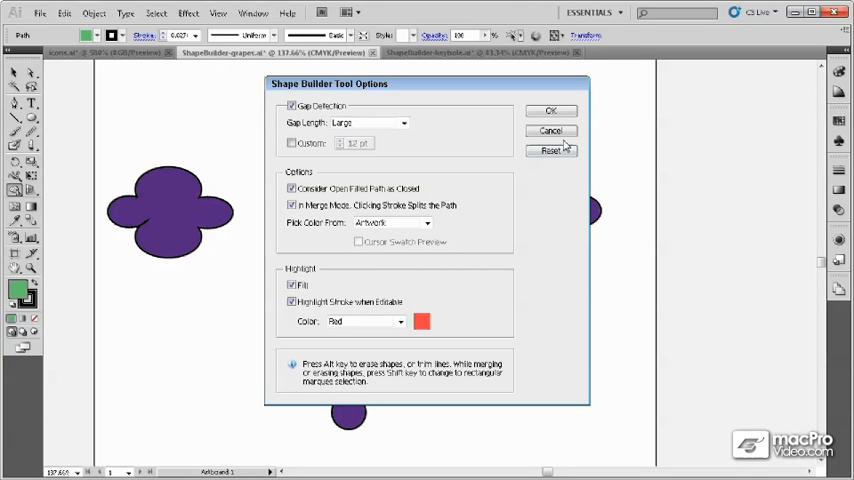
# - Close Shape Builder Tool Options and return to the keyhole document
pyautogui.click(552, 110)
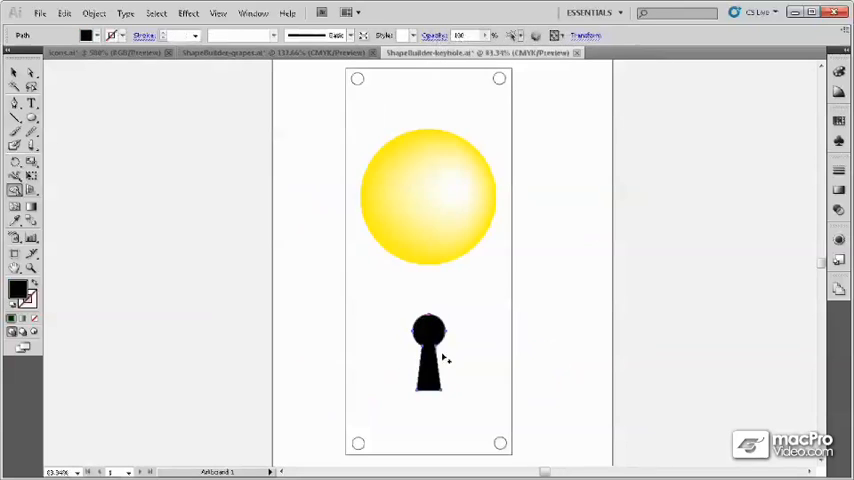
# - Drag the keyhole shapes back below the yellow circle near the artboard bottom
pyautogui.click(428, 356)
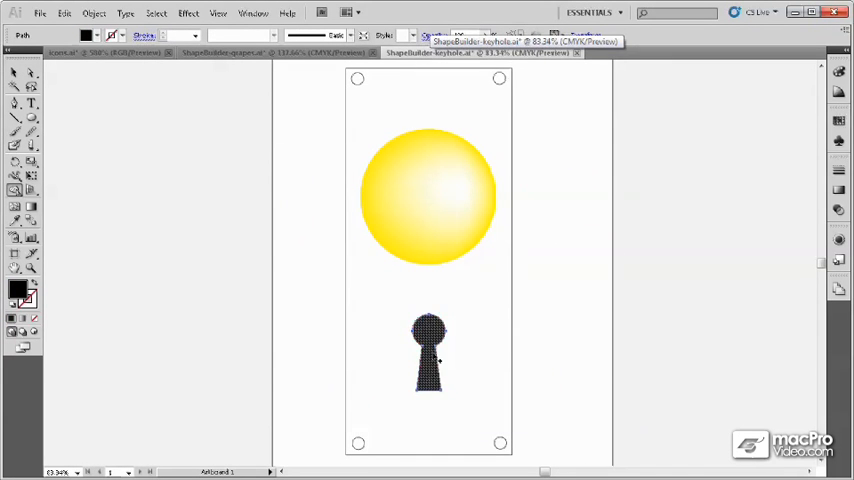
pyautogui.moveTo(428, 356); pyautogui.dragTo(468, 320)
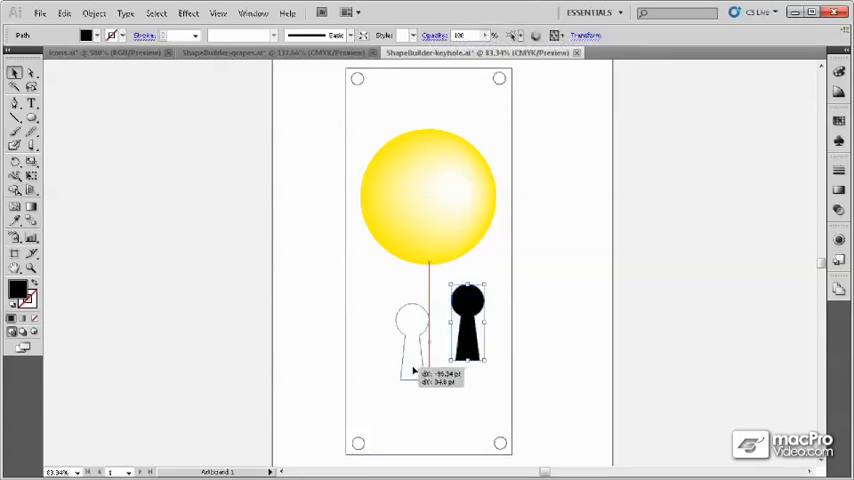
pyautogui.moveTo(468, 320); pyautogui.dragTo(440, 360)
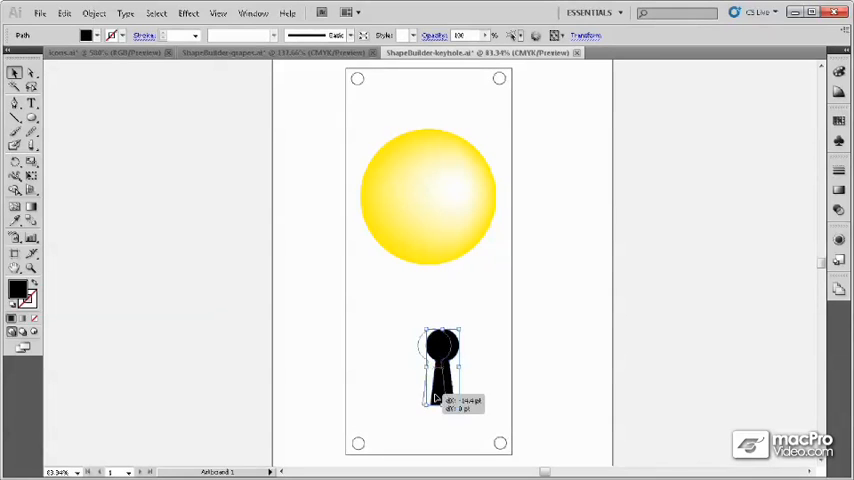